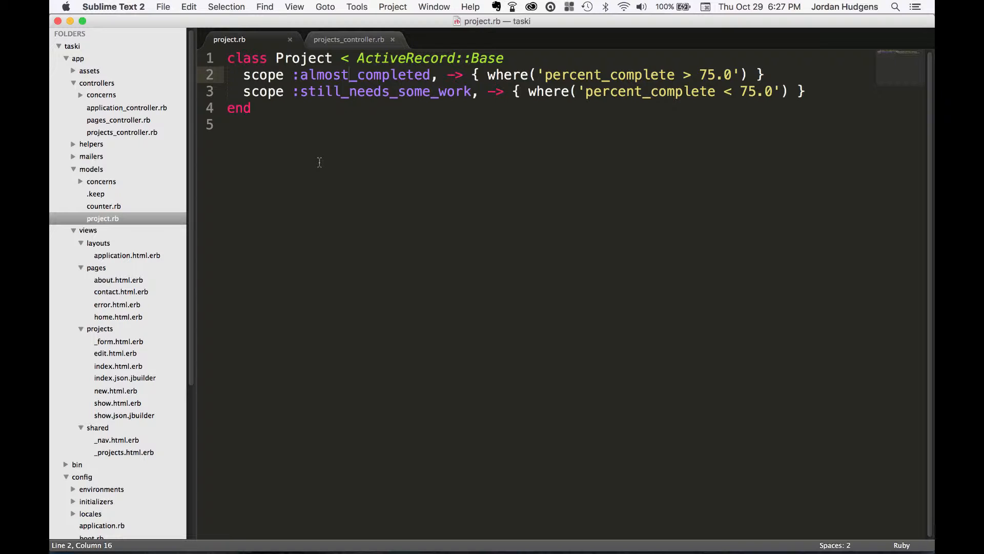
Add an after_initialize :set_defaults line below the class declaration in project.rb
type("sche")
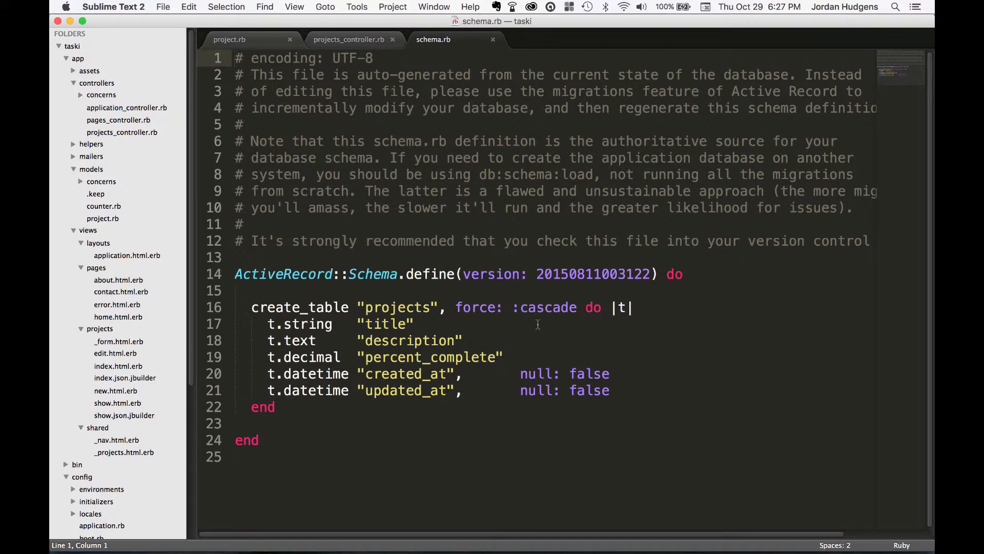
mouse_move(544, 356)
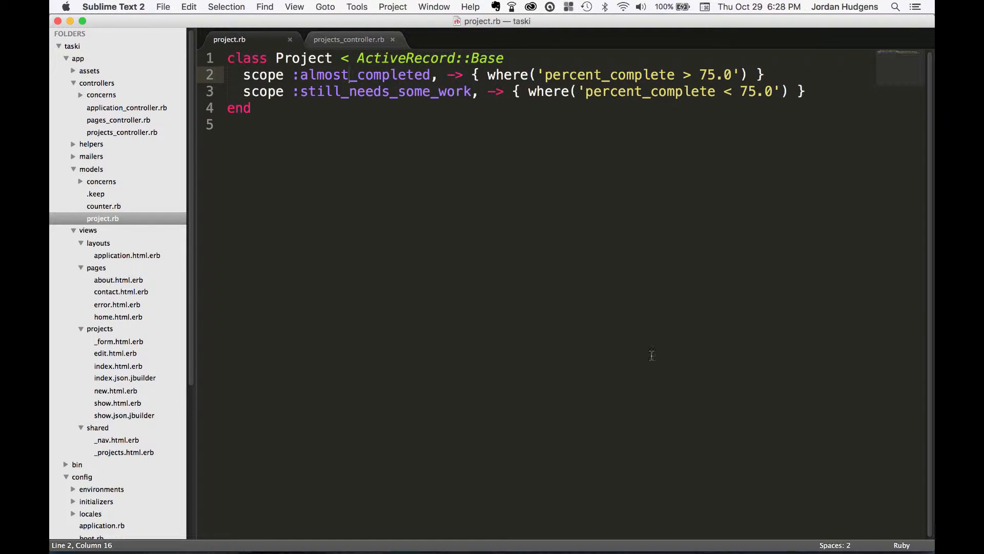
left_click(804, 91)
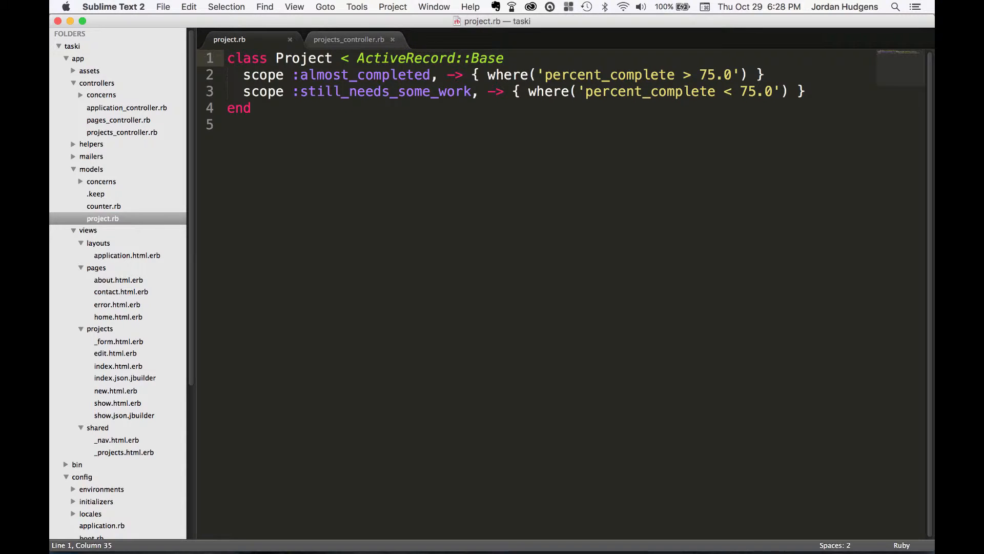
key("enter")
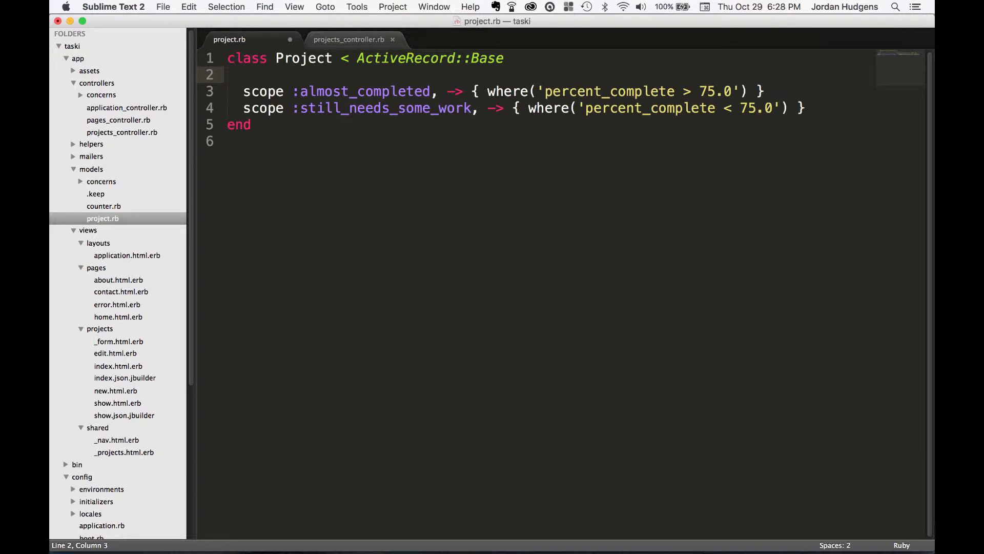
type("af")
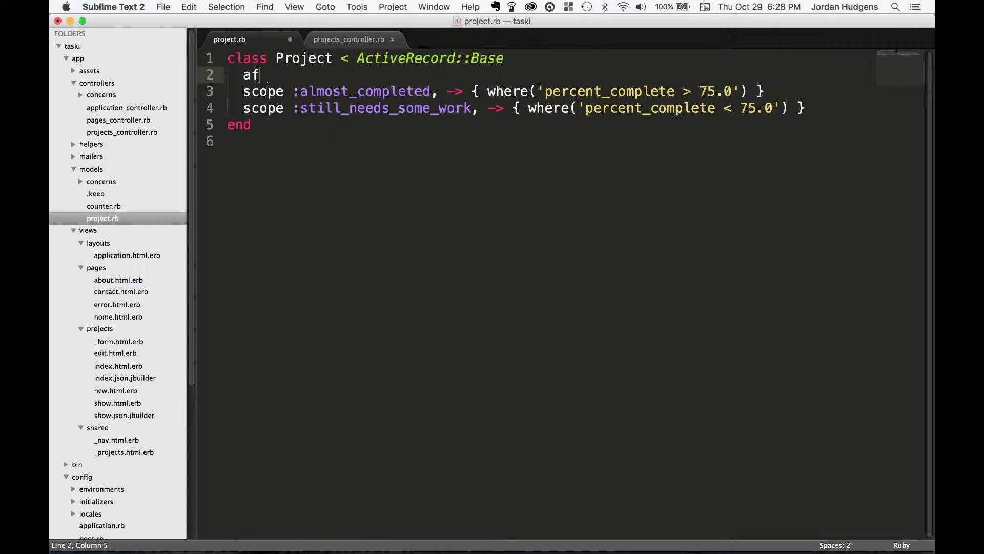
type("ter_")
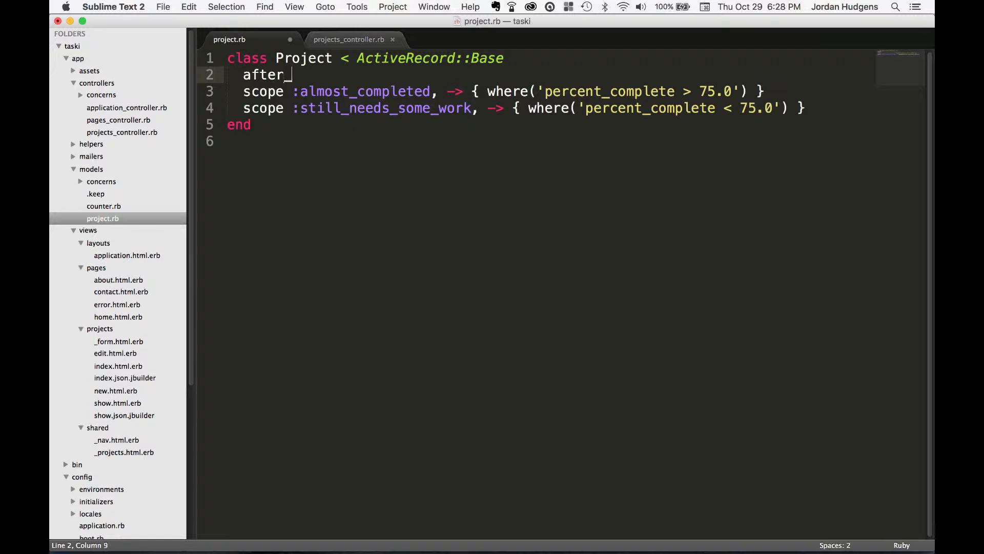
type("initialize")
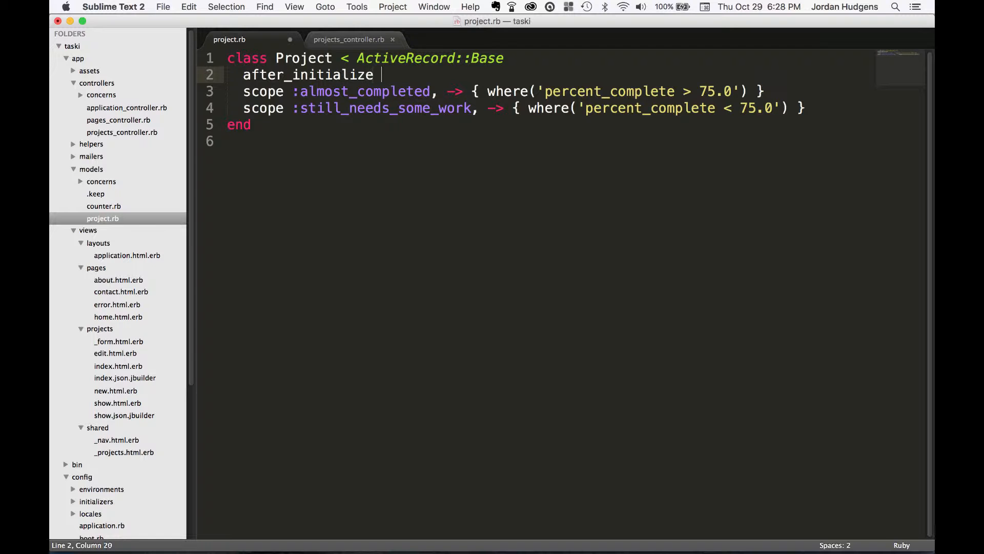
type(":set_sefaults")
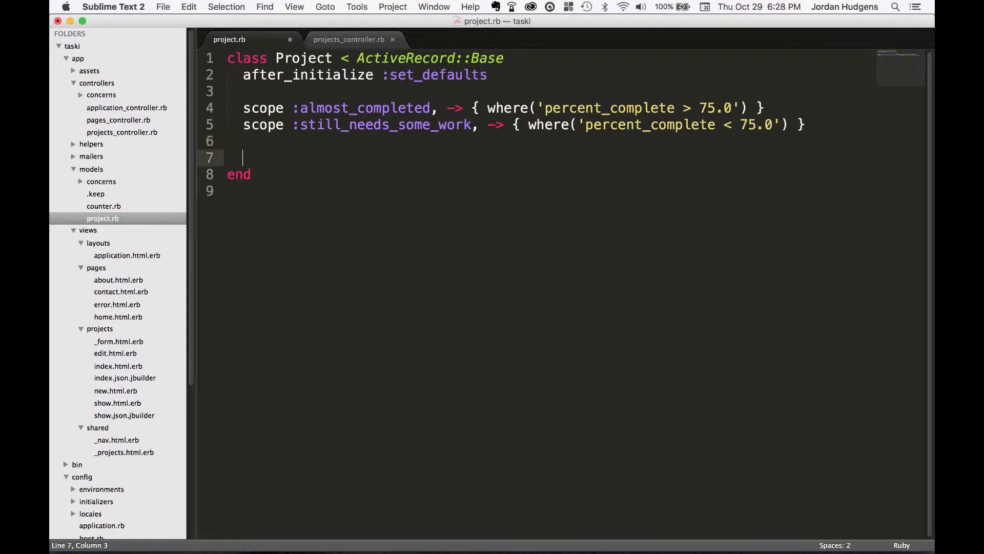
Write def set_defaults with self.percent_complete ||= 0.0 and save the model
type("def set_default")
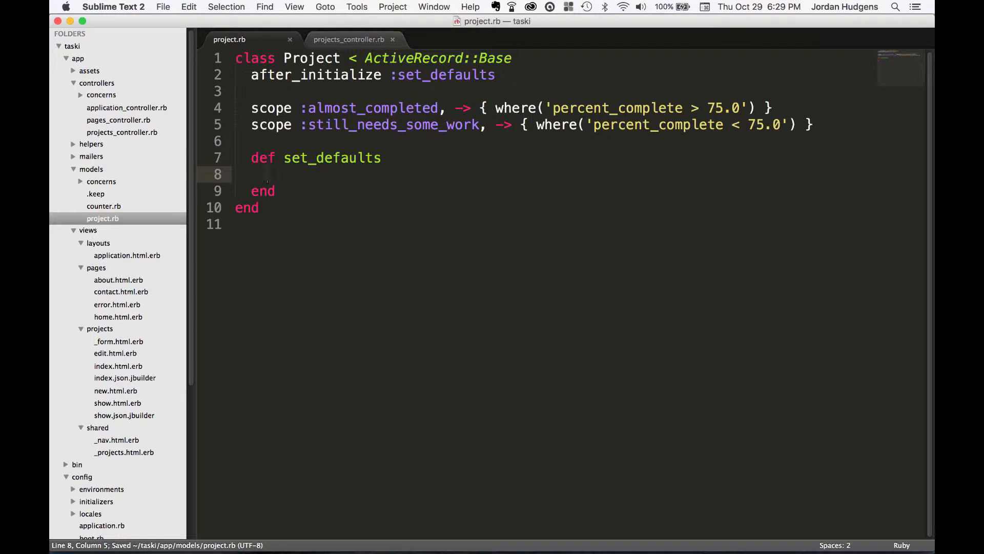
type("self.")
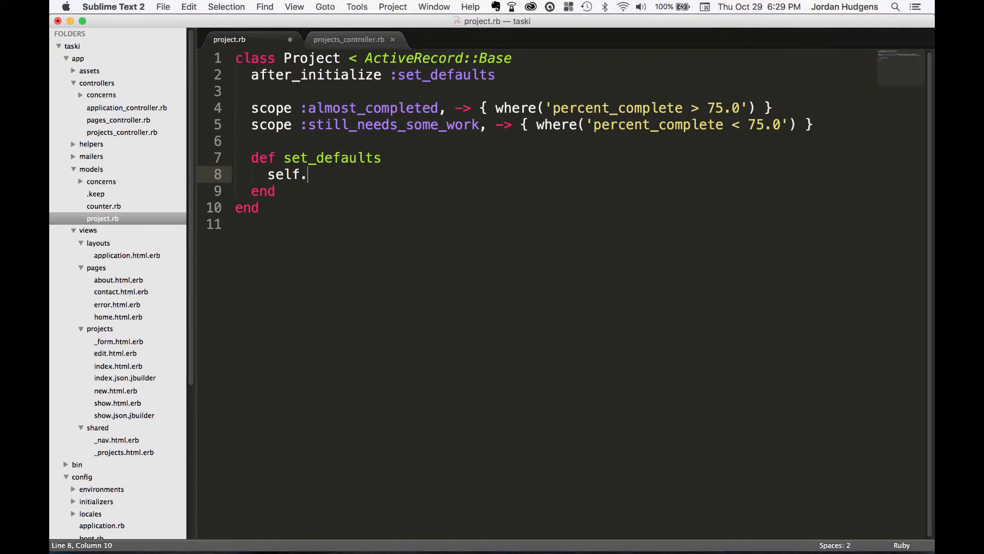
type("percent_complete")
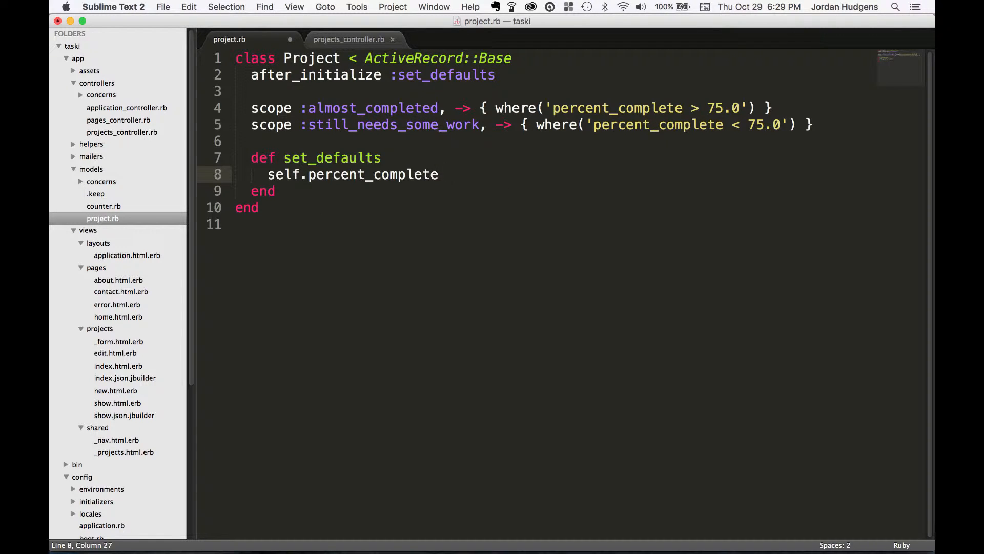
type("||=")
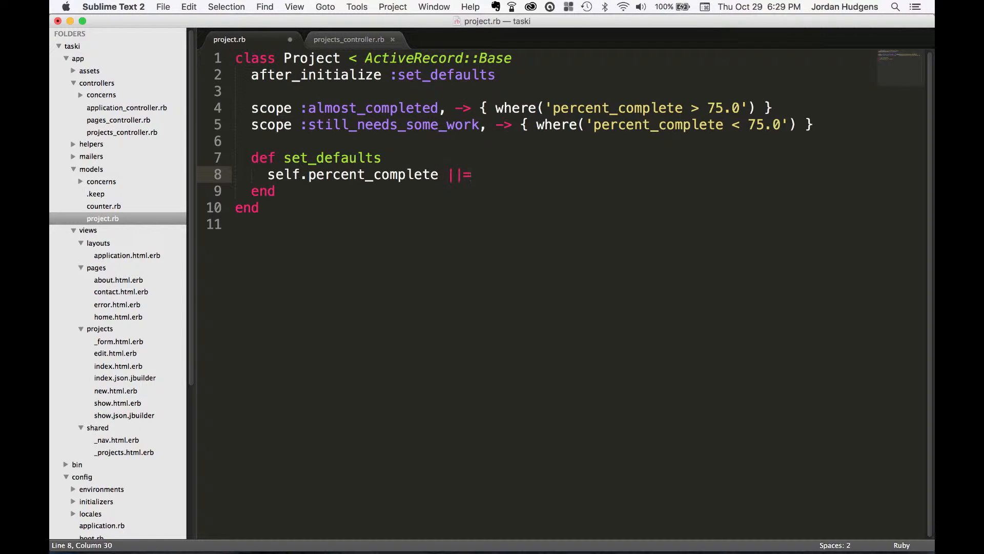
type("0.0")
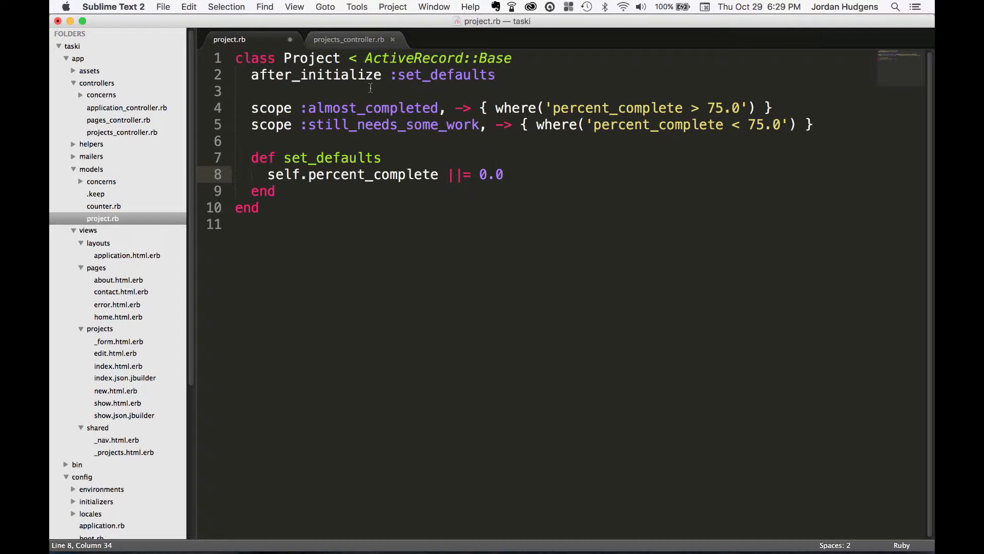
key("cmd+s")
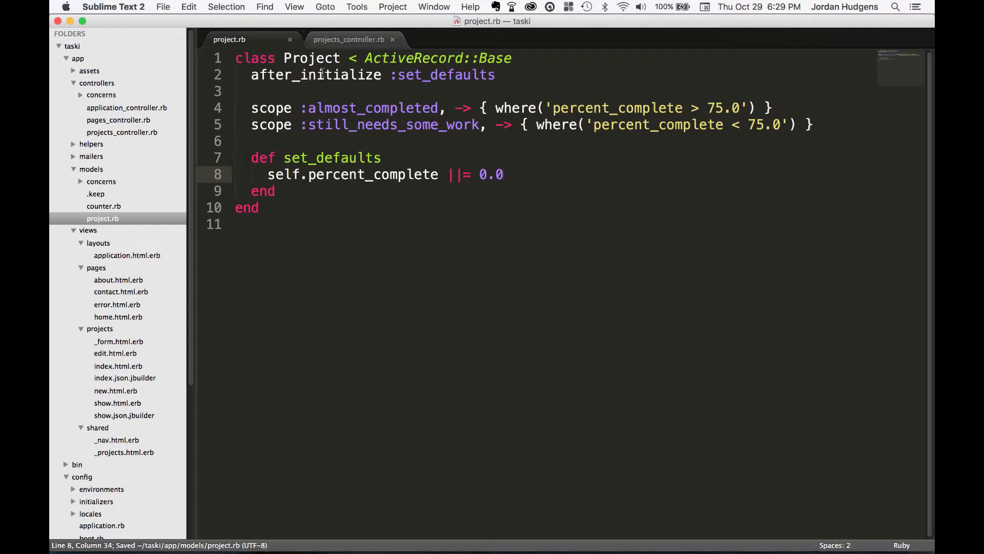
double_click(316, 75)
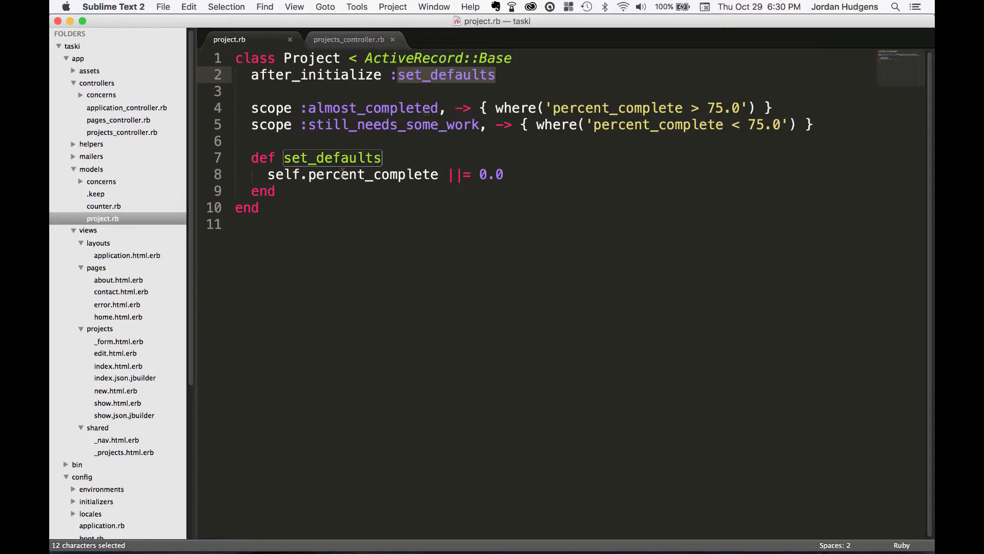
left_click(331, 158)
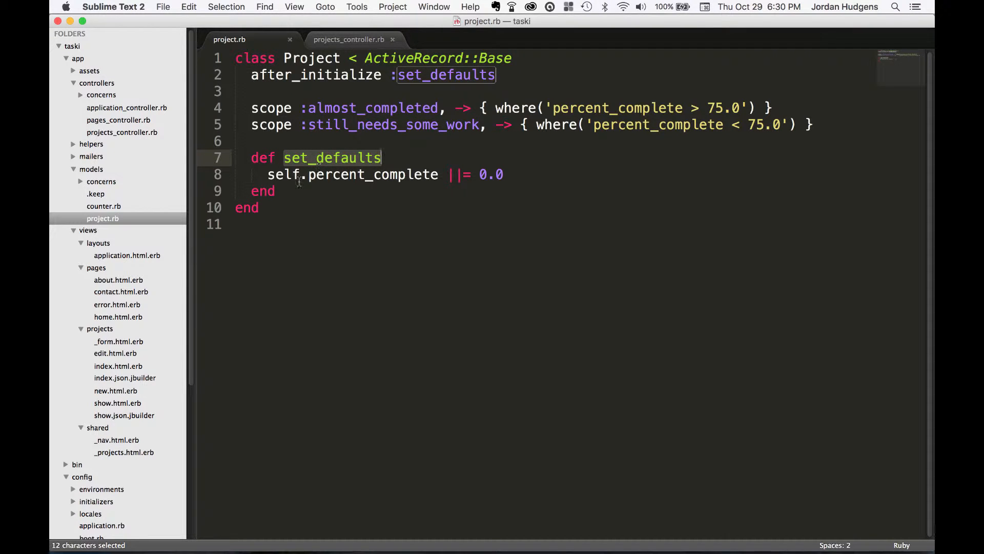
left_click(270, 174)
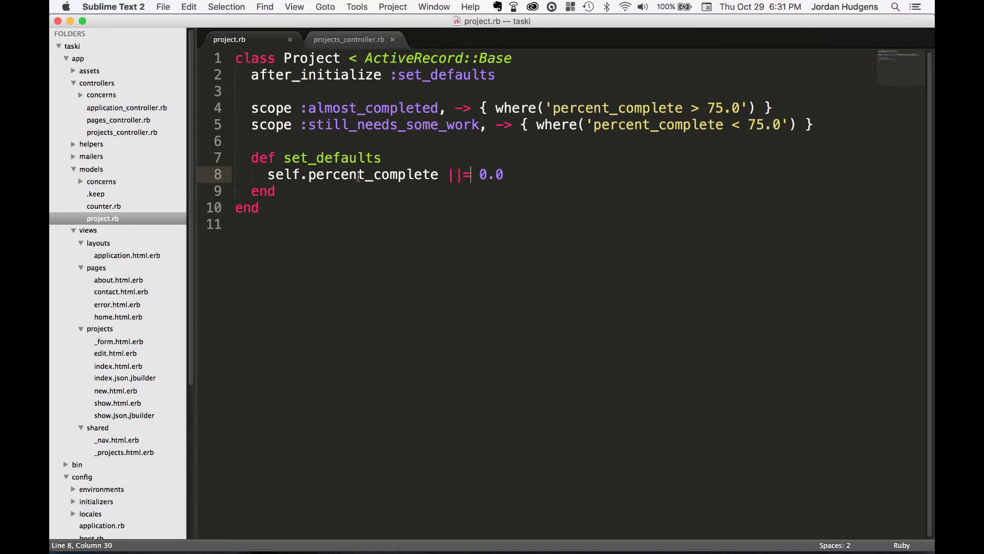
double_click(374, 175)
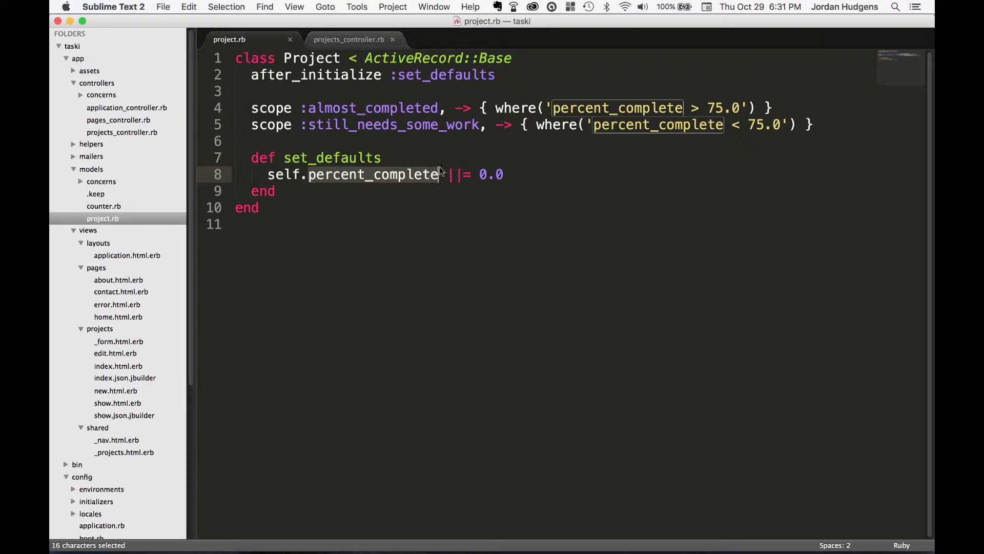
left_click(397, 175)
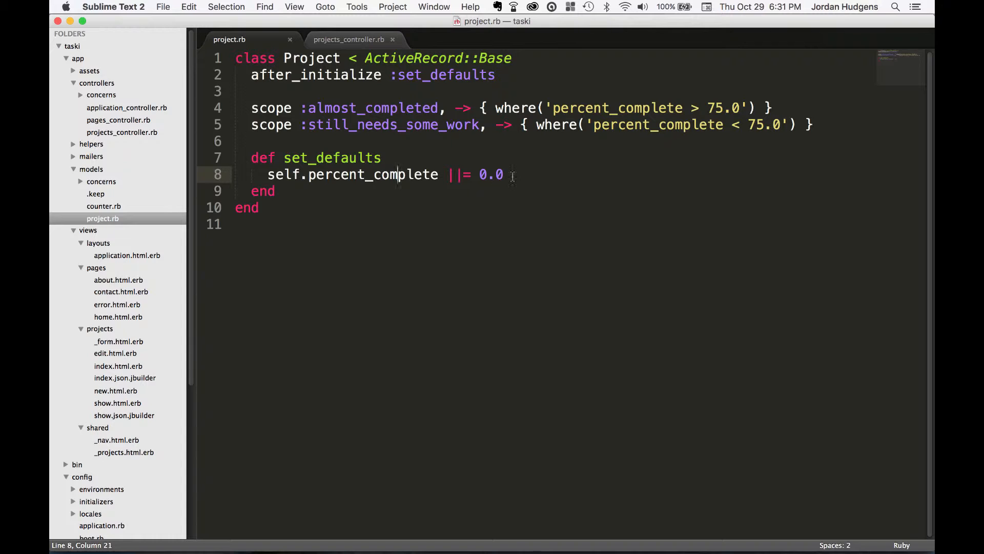
double_click(491, 175)
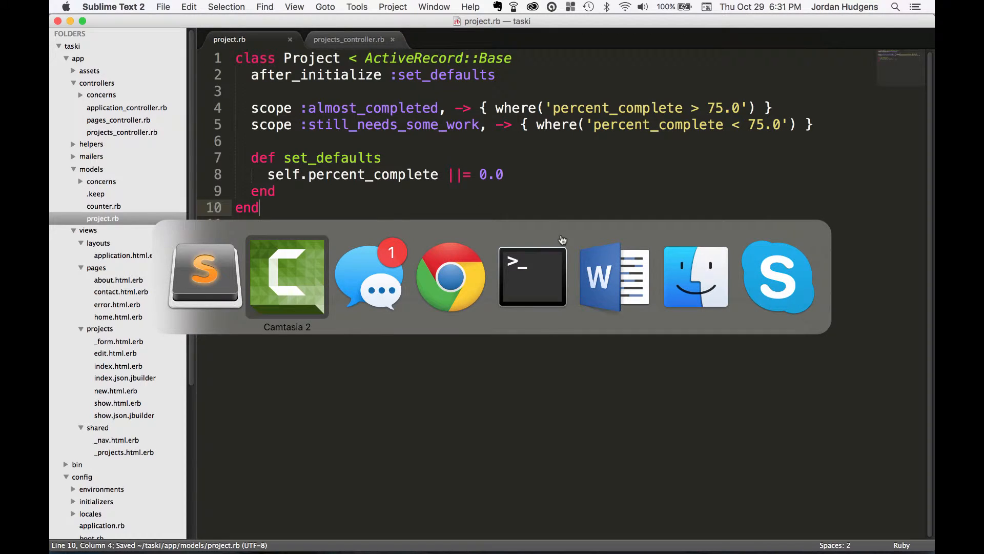
Switch to Chrome's Taski tab showing the localhost:3000/projects list
left_click(532, 276)
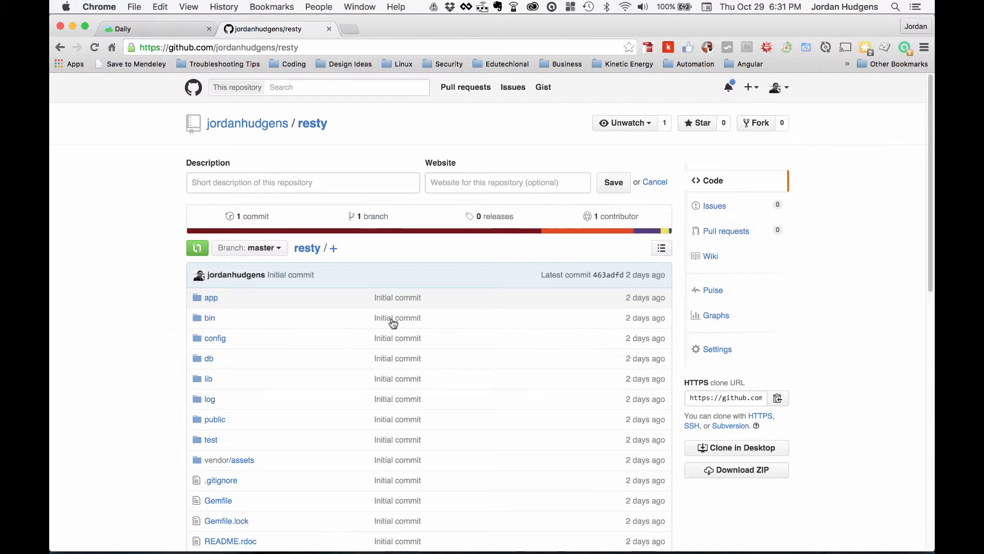
left_click(154, 29)
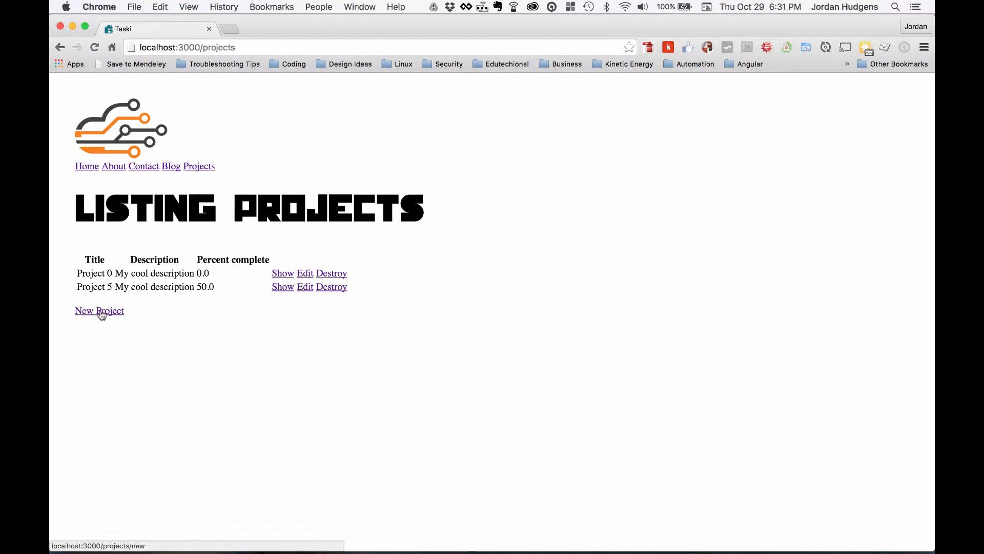
Start a new project titled 'Testing defaults' with description 'asdfasdf'
left_click(99, 311)
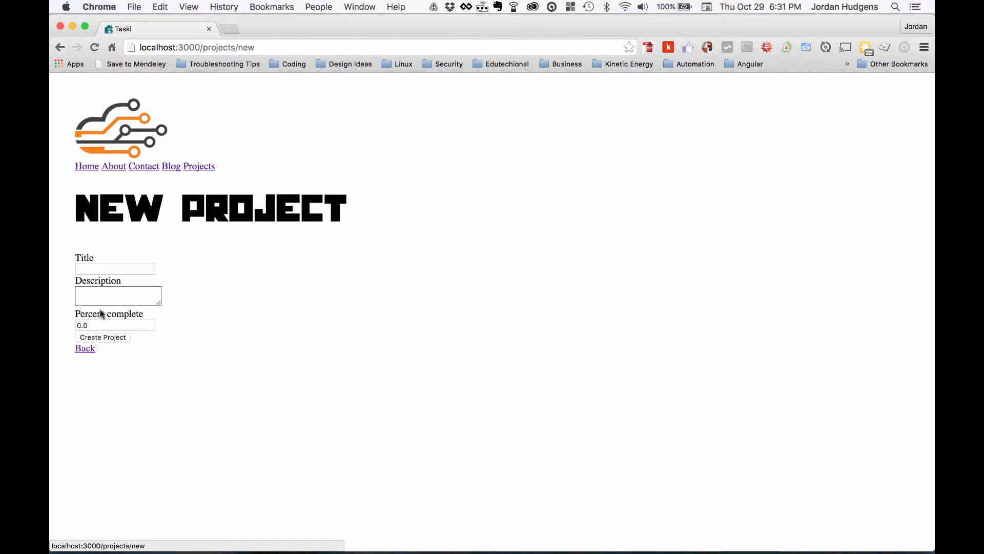
left_click(115, 269)
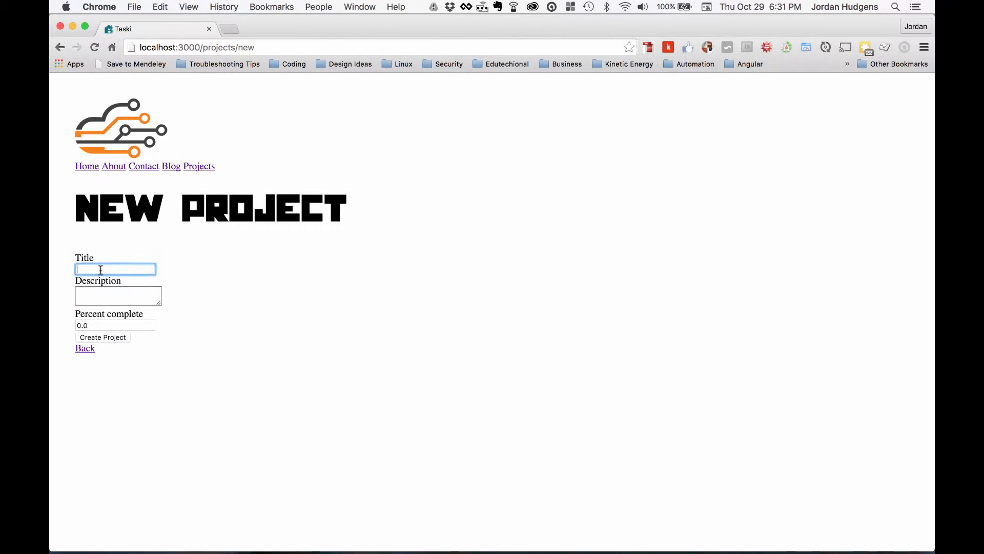
type("Testing d")
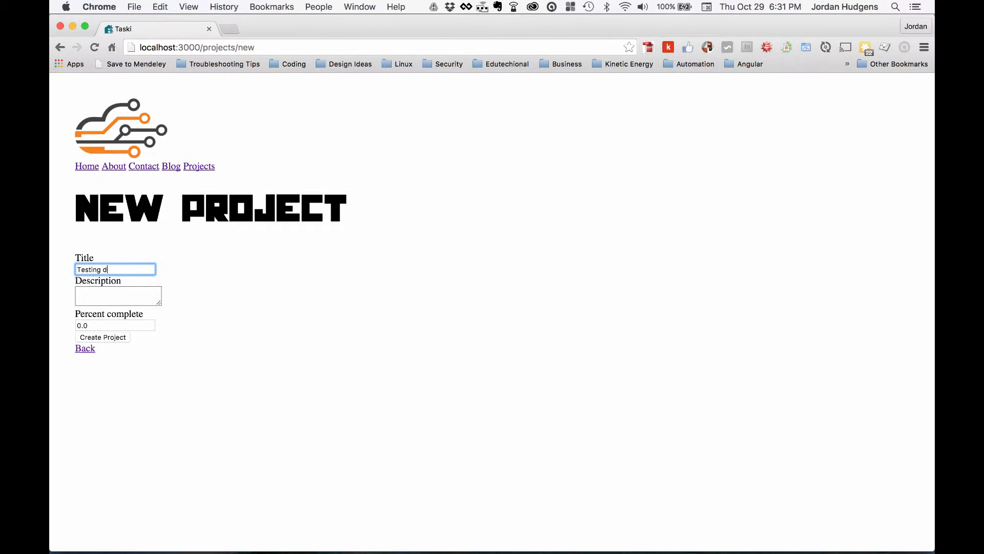
type("efaults")
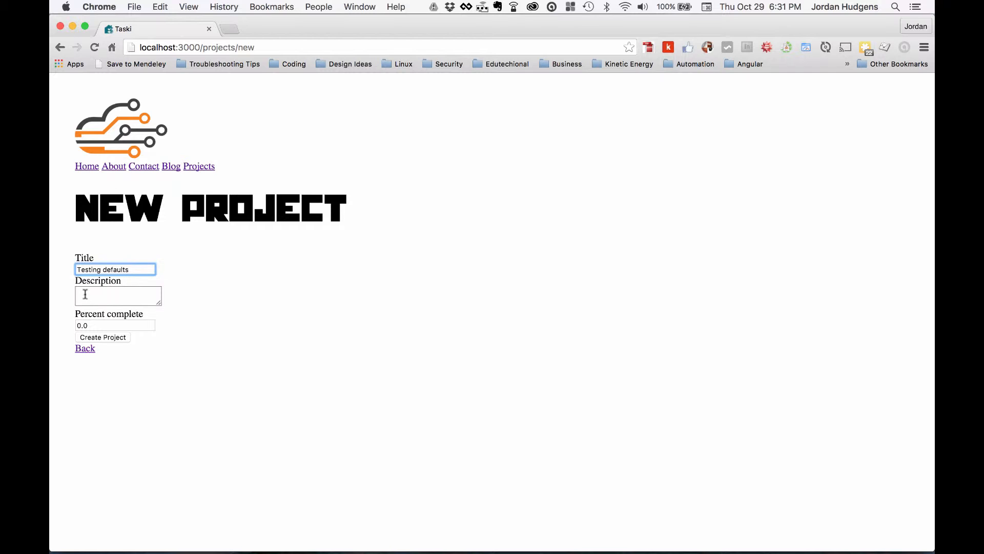
type("asdfasdf")
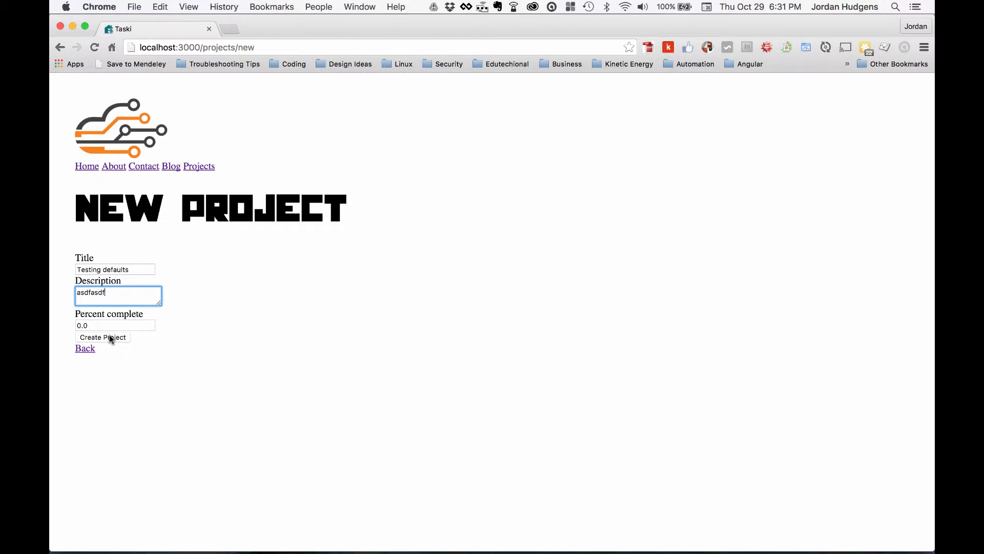
Clear Percent complete, create the project and highlight the saved 0.0 value
left_click(115, 325)
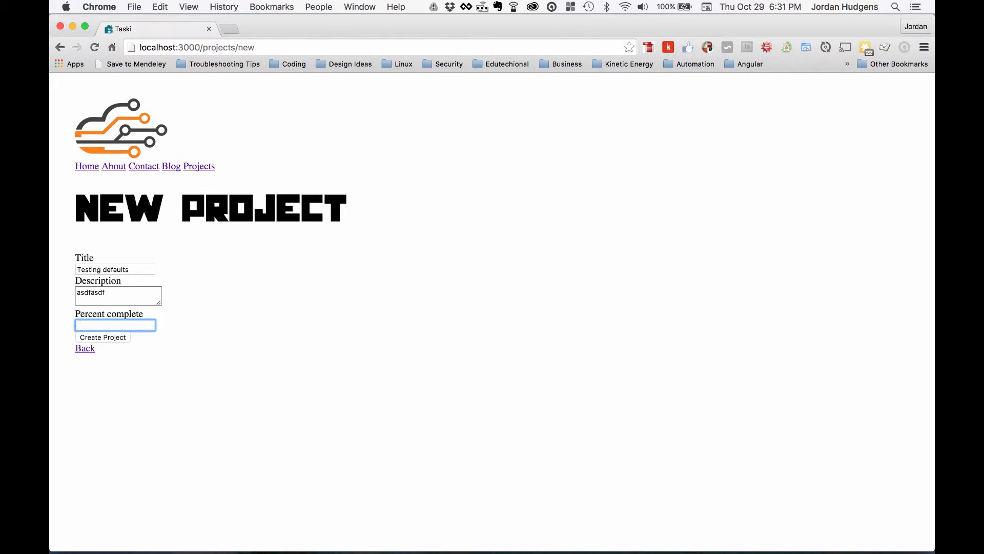
left_click(102, 337)
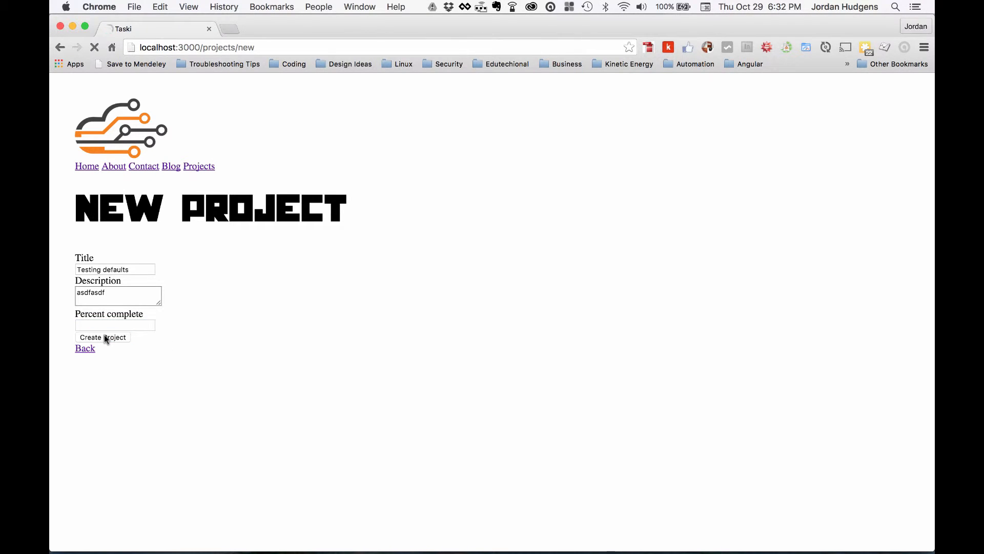
left_click(103, 337)
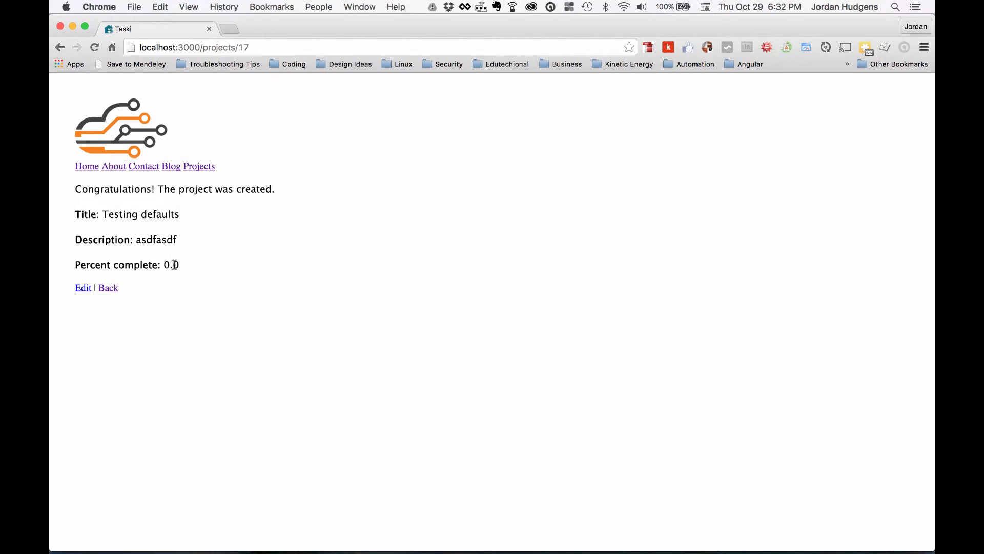
double_click(171, 265)
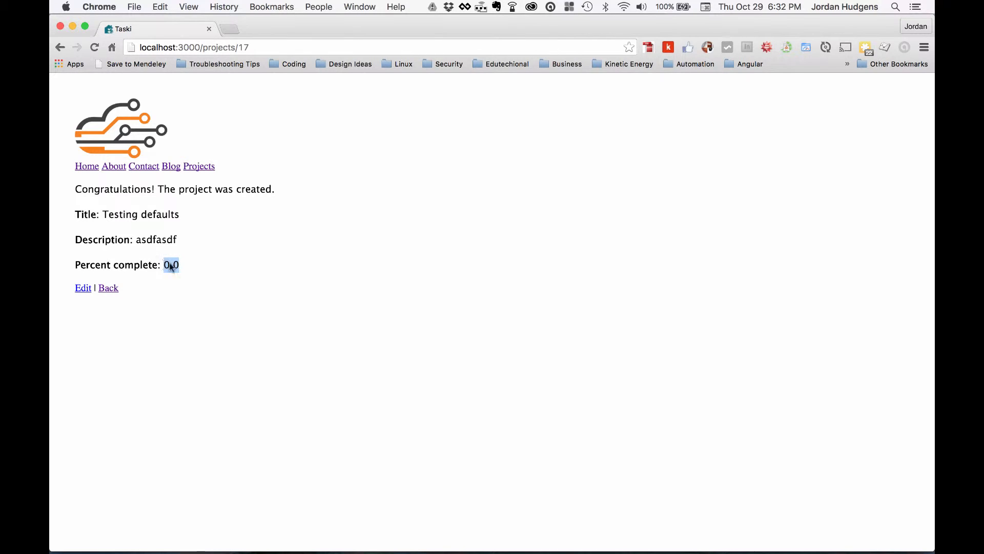
mouse_move(195, 260)
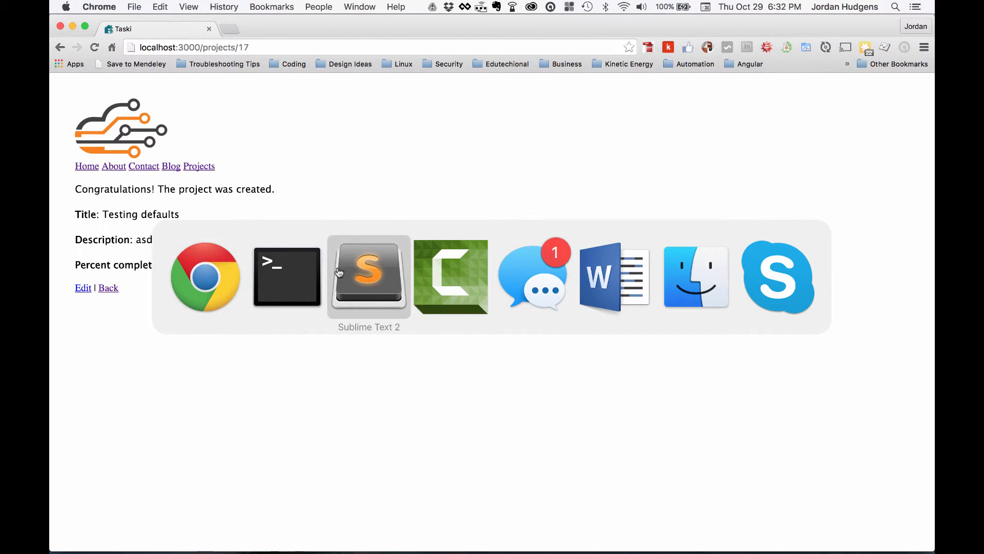
Delete the percent_complete field div from _form.html.erb
left_click(369, 277)
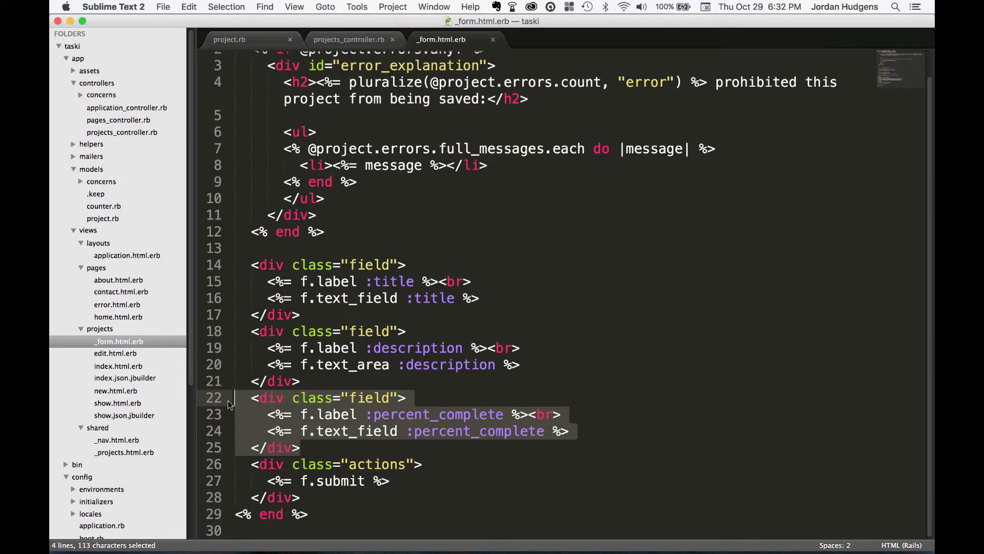
key("delete")
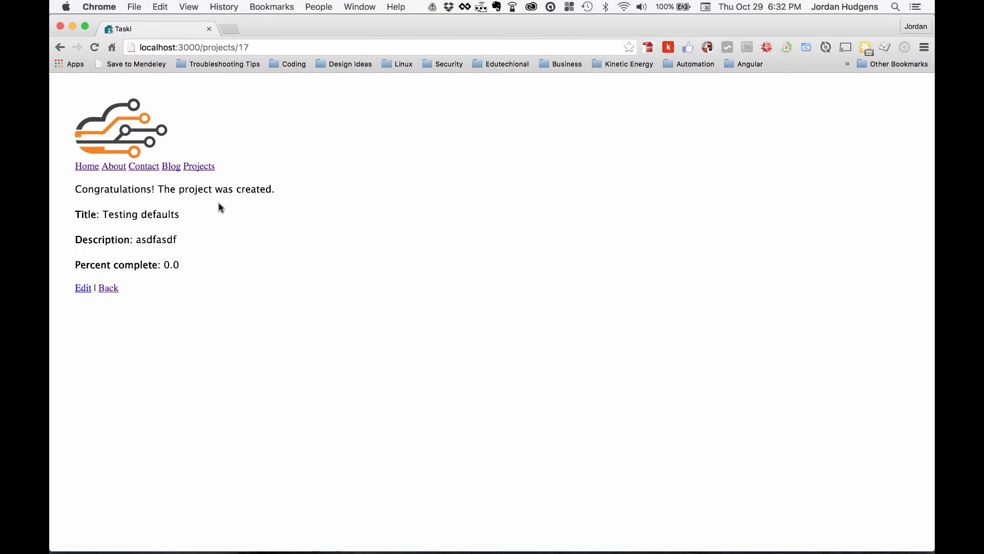
Create a 'Testing again' project from the percent-free form and highlight its 0.0 value
left_click(108, 287)
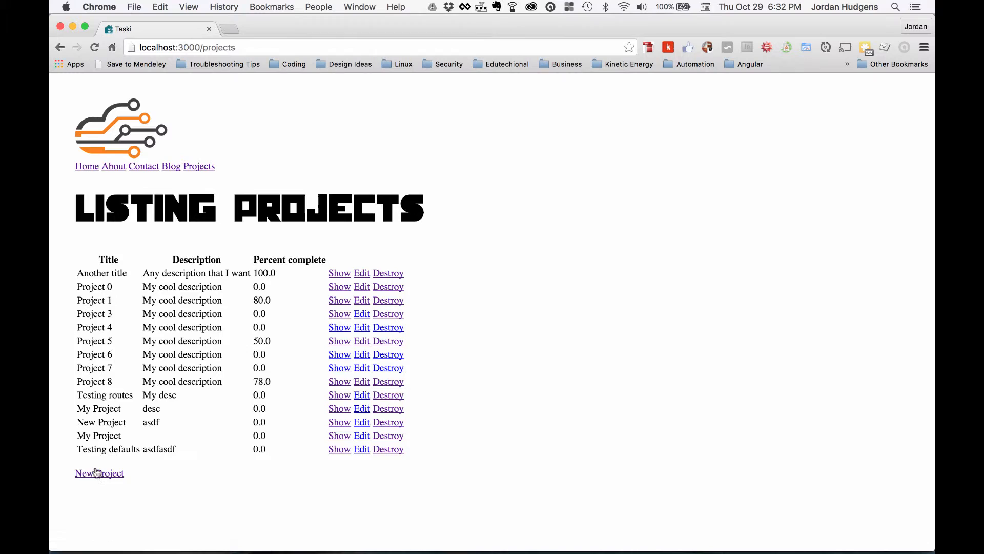
left_click(99, 473)
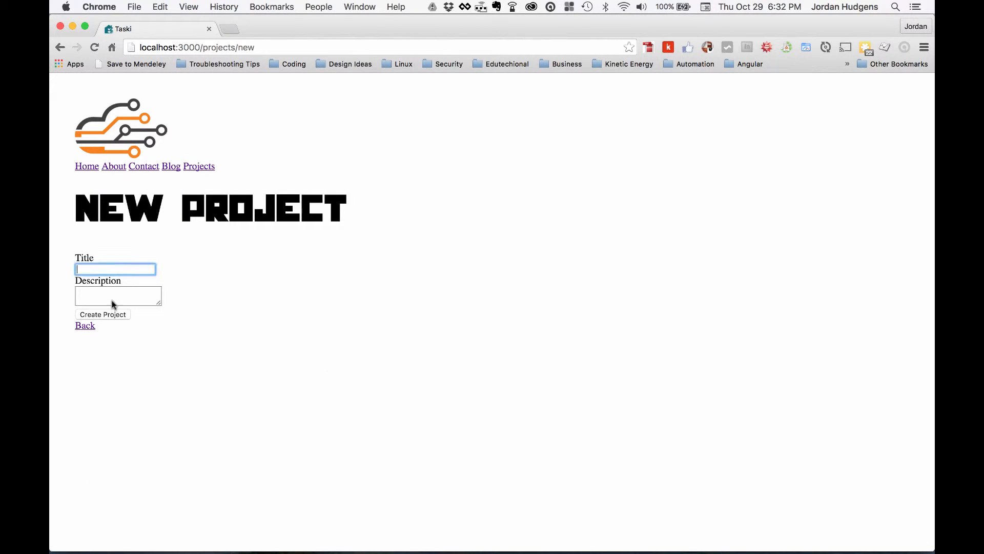
mouse_move(239, 269)
type("Testing again")
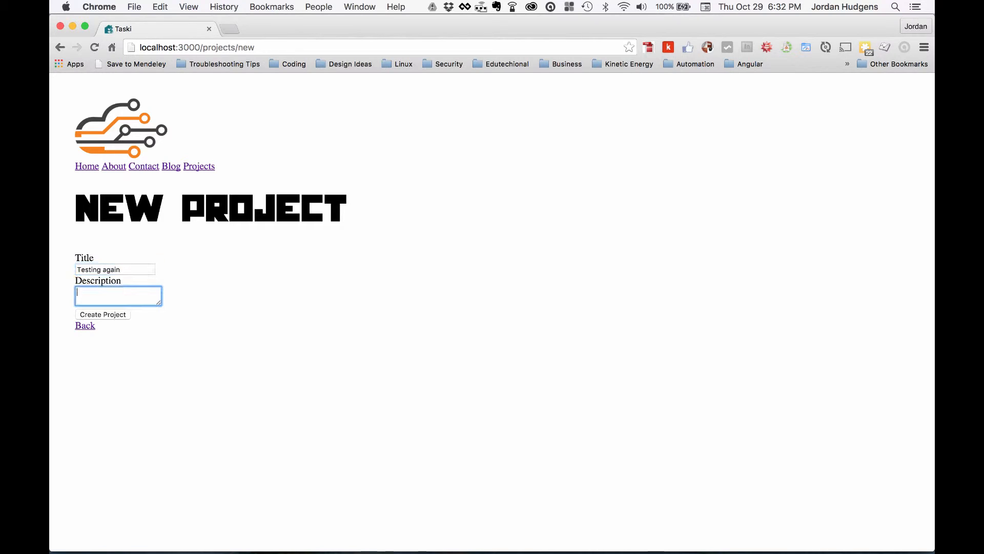
left_click(103, 315)
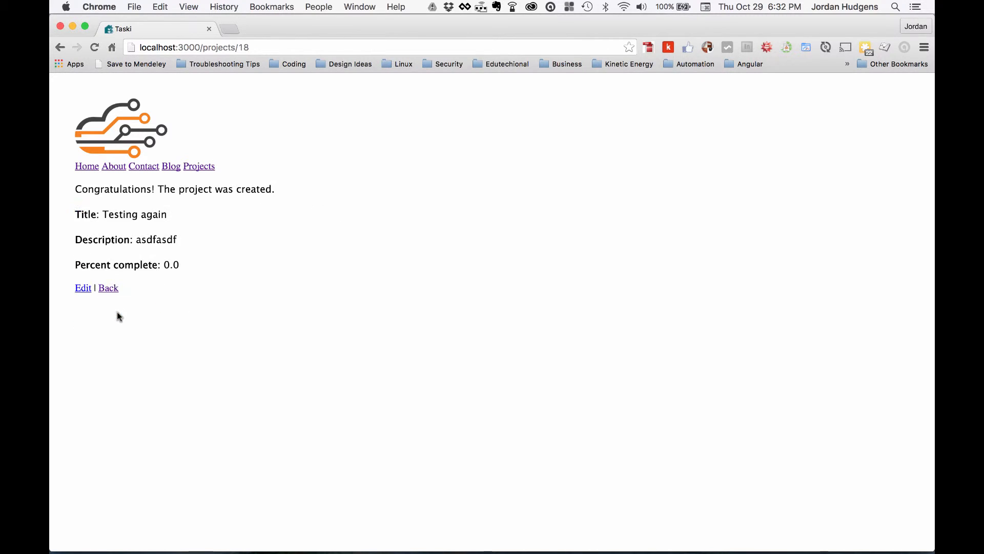
triple_click(125, 265)
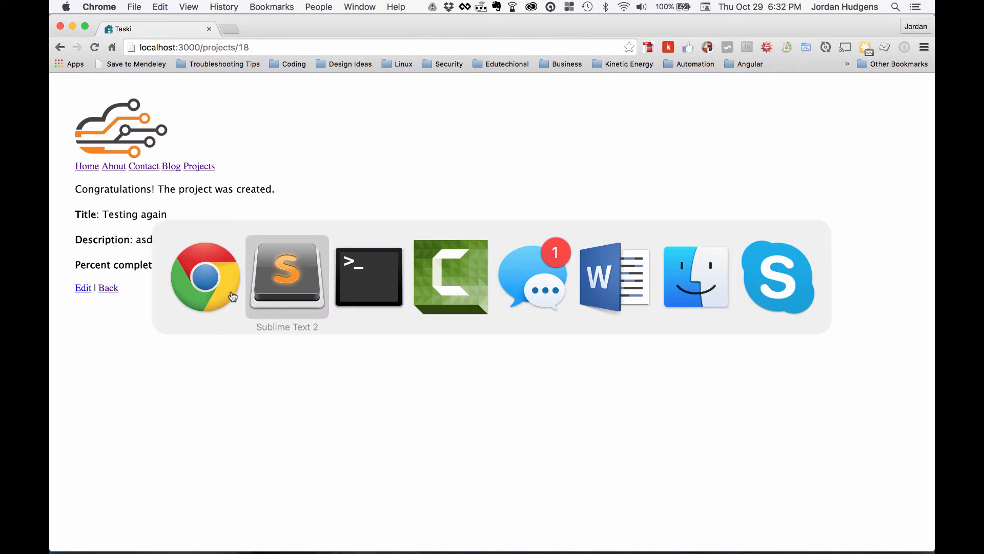
Try after_create on the callback, revert to after_initialize :set_defaults and save project.rb
left_click(286, 276)
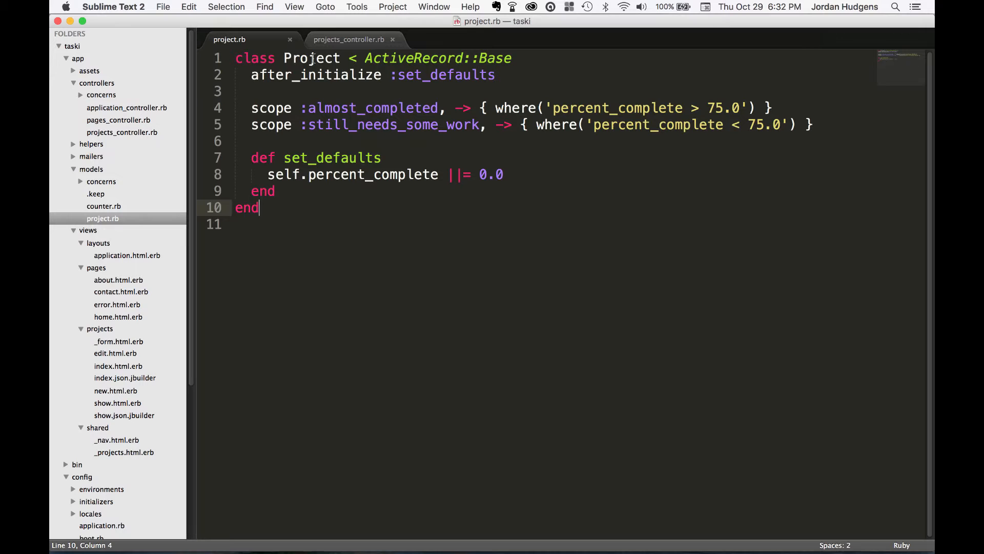
double_click(315, 75)
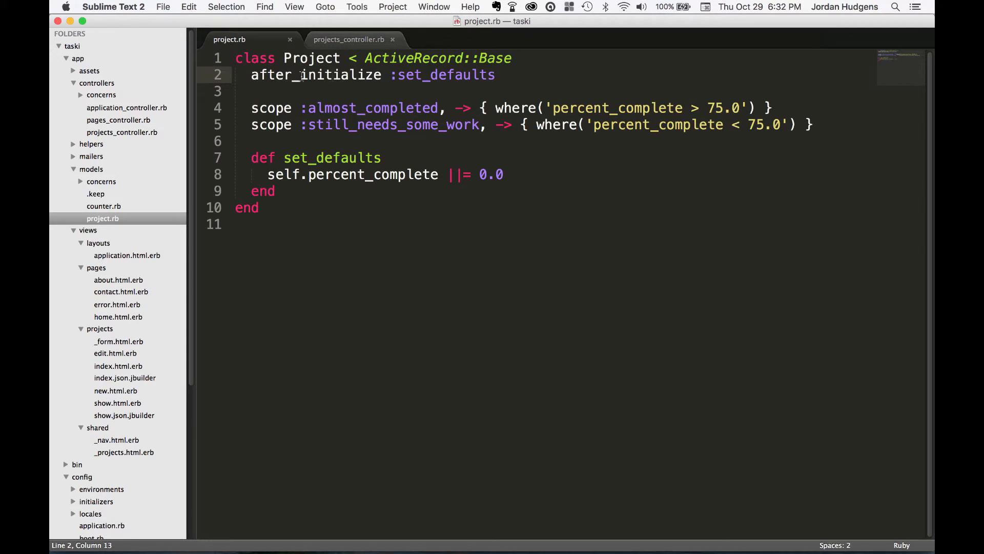
double_click(341, 75)
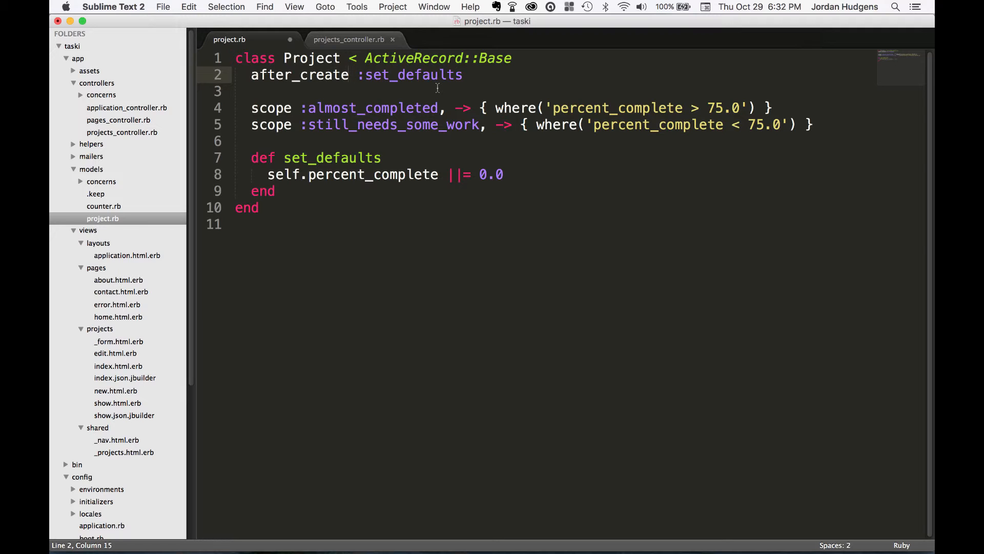
key("cmd+s")
type("initializ")
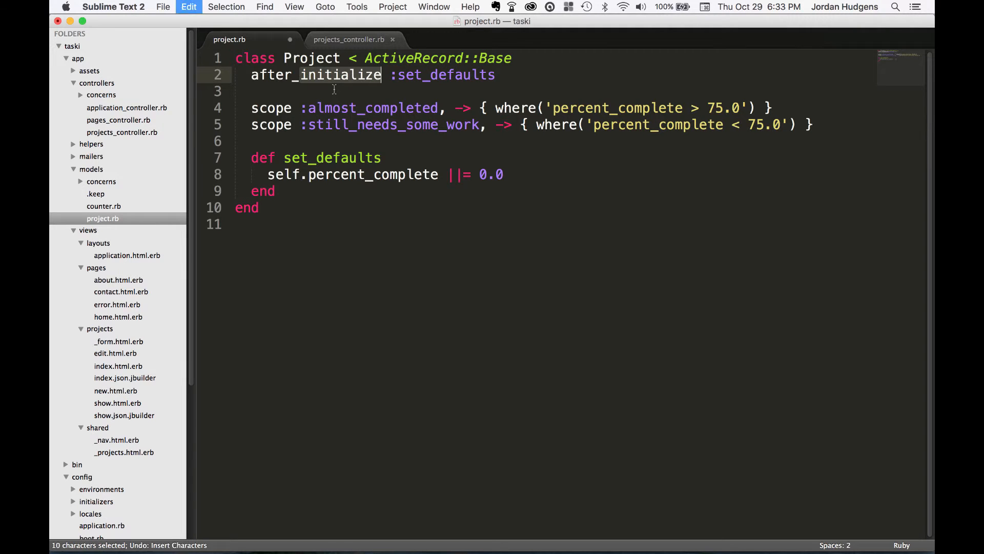
key("cmd+s")
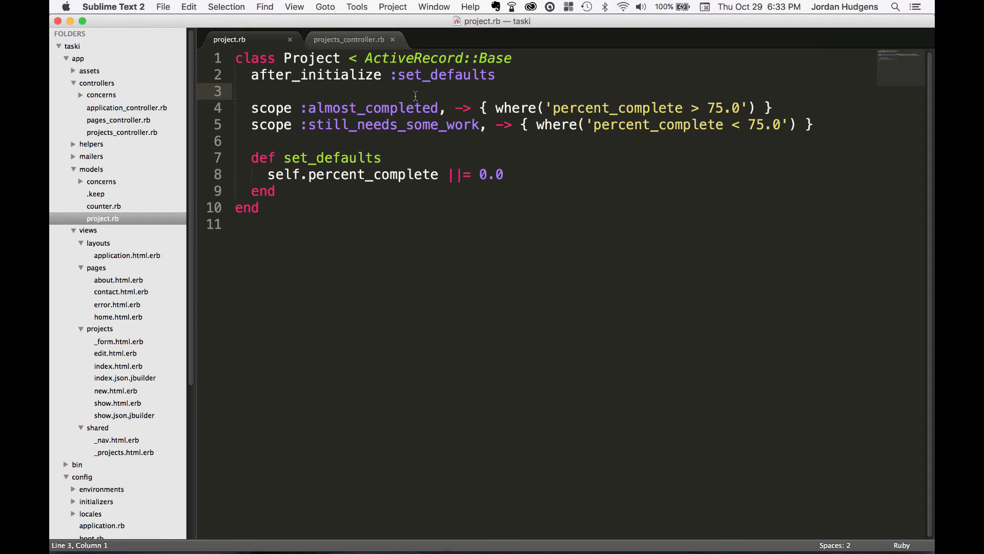
mouse_move(331, 158)
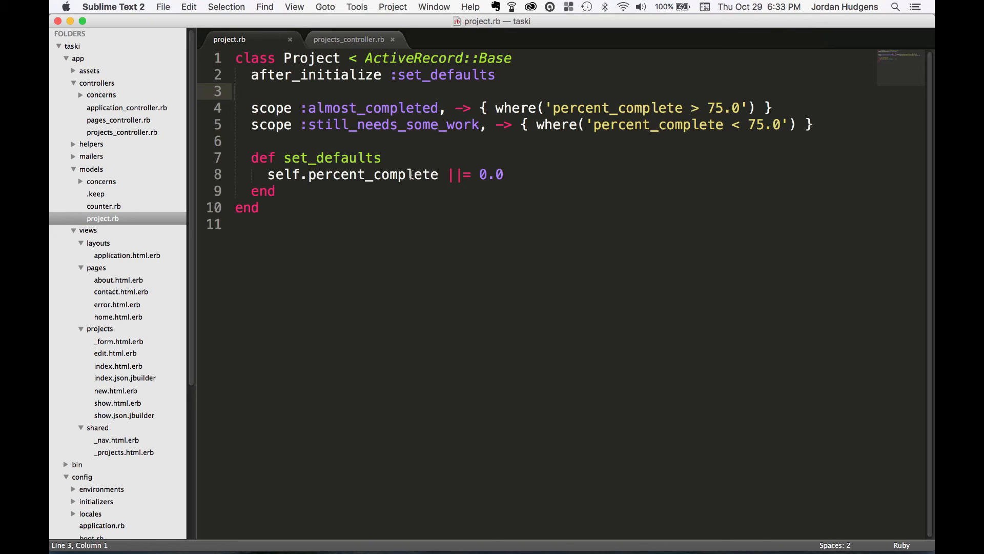
left_click(414, 174)
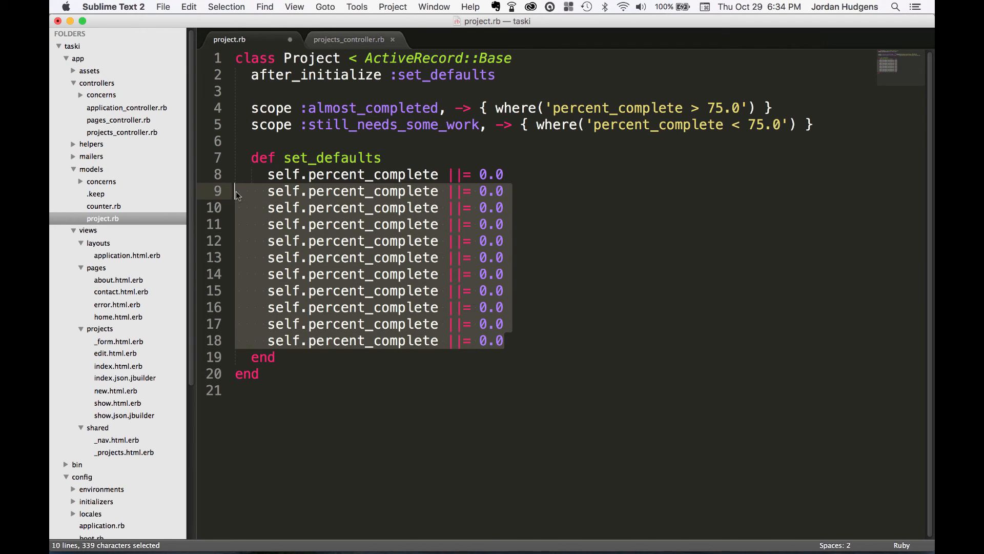
key("delete")
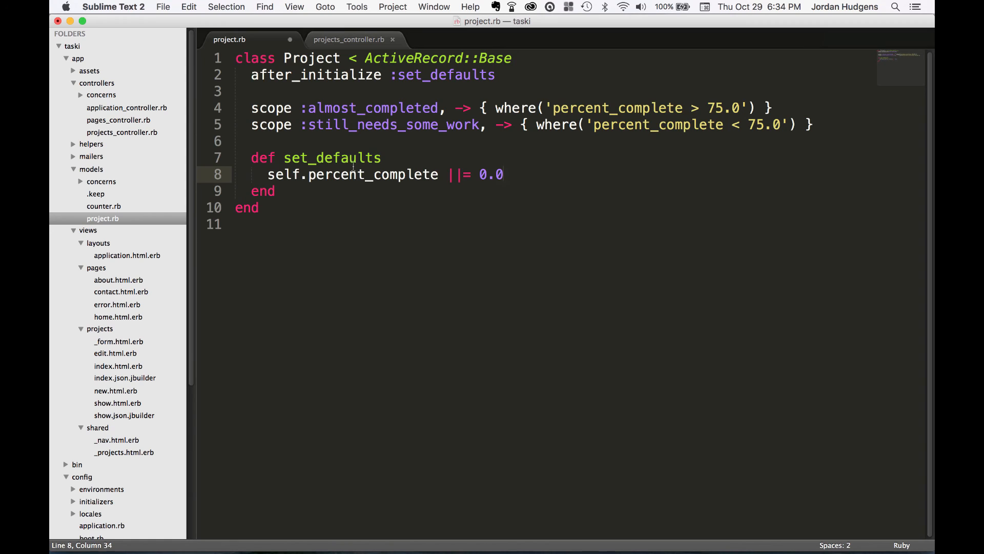
key("cmd+s")
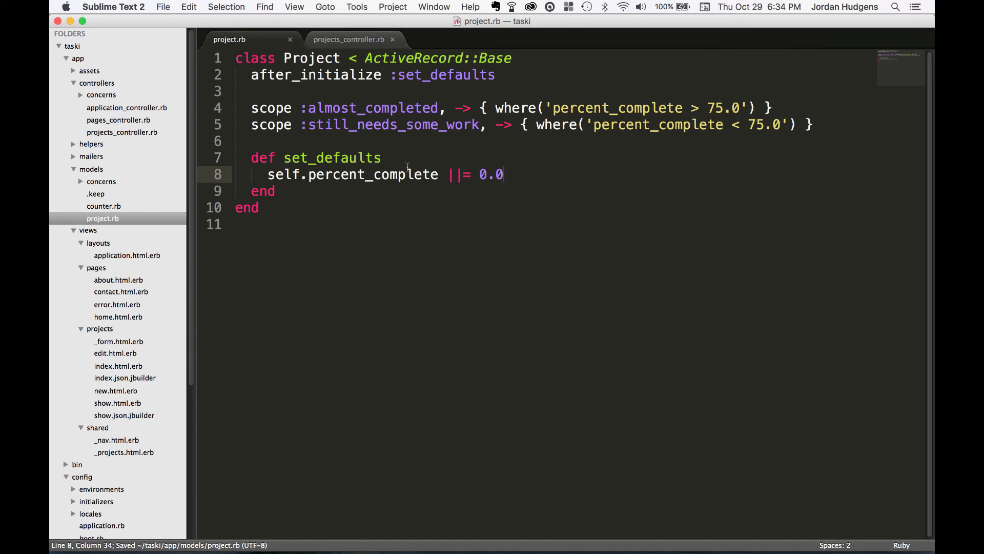